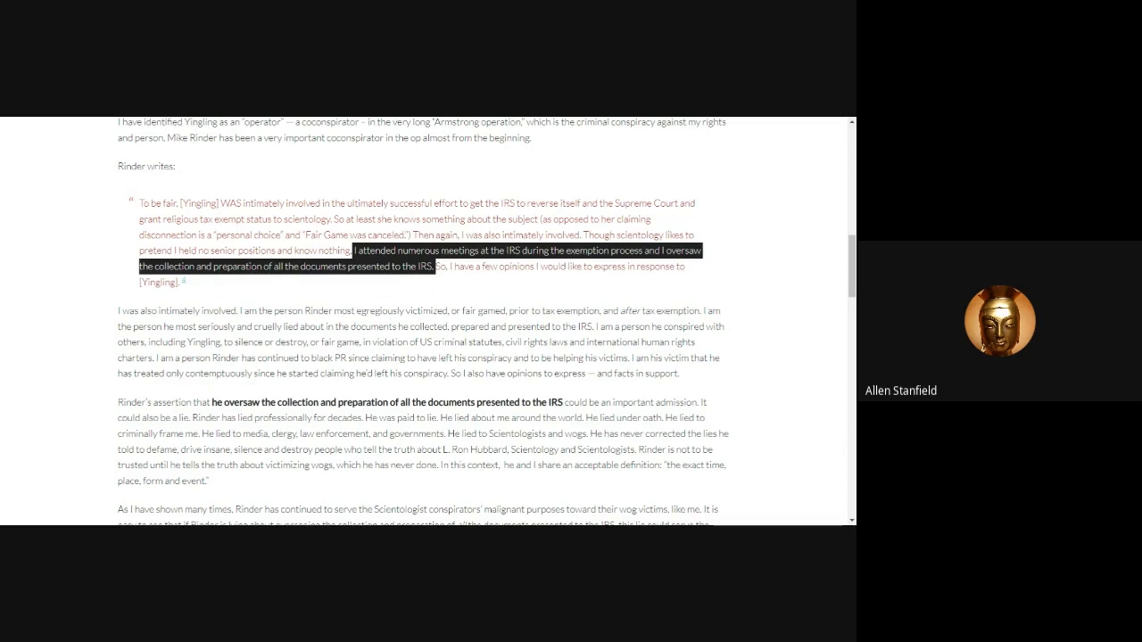
pyautogui.scroll(-3)
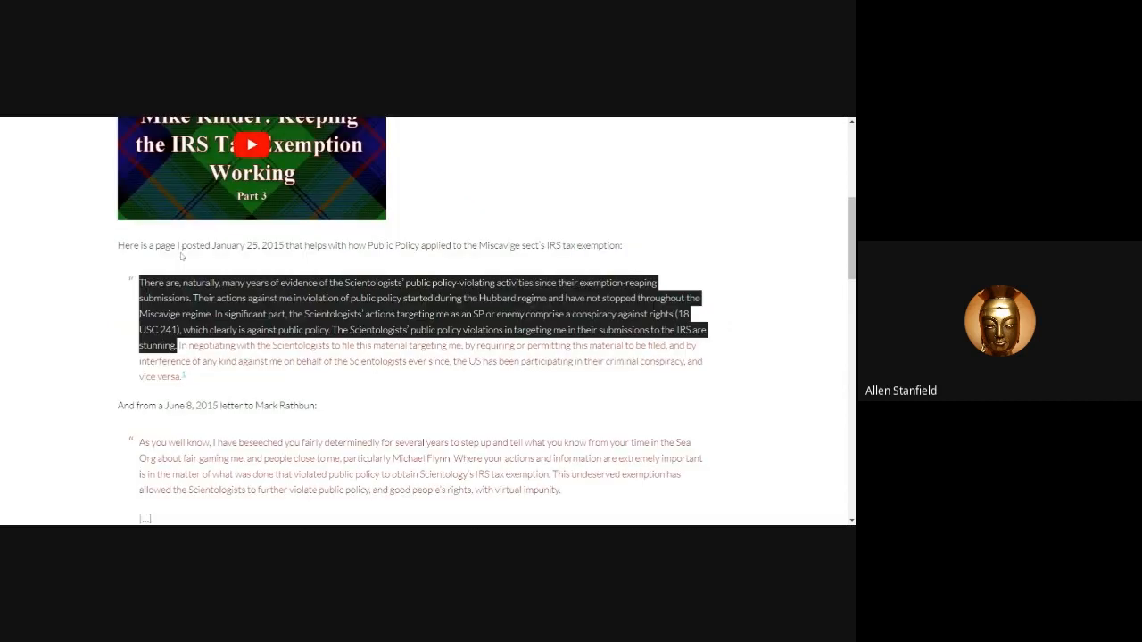
pyautogui.moveTo(257, 260)
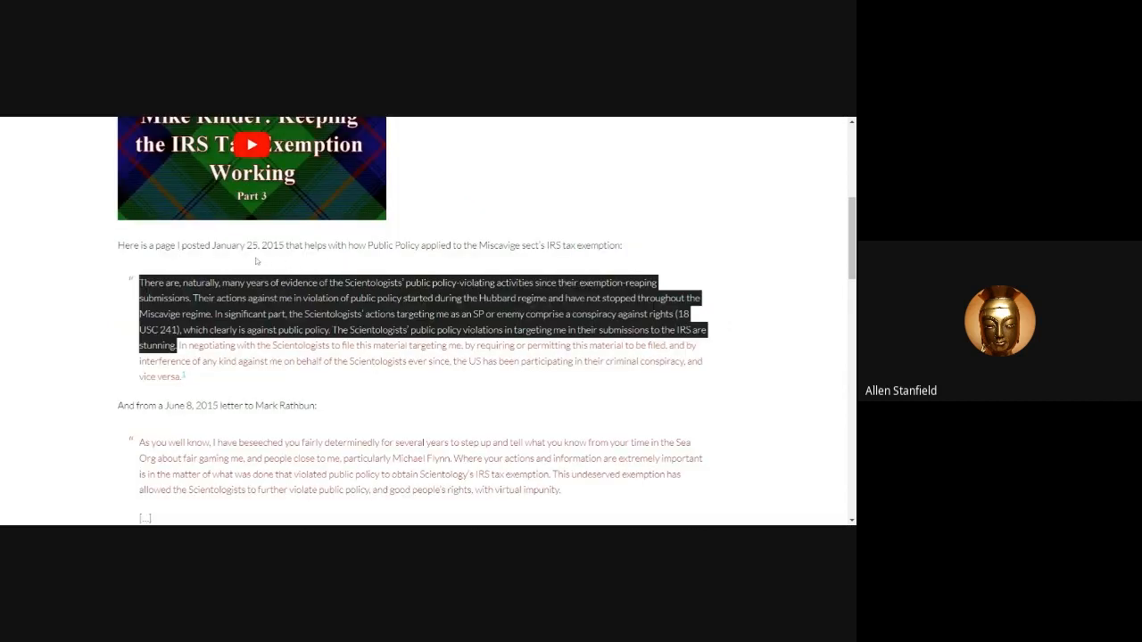
pyautogui.moveTo(235, 389)
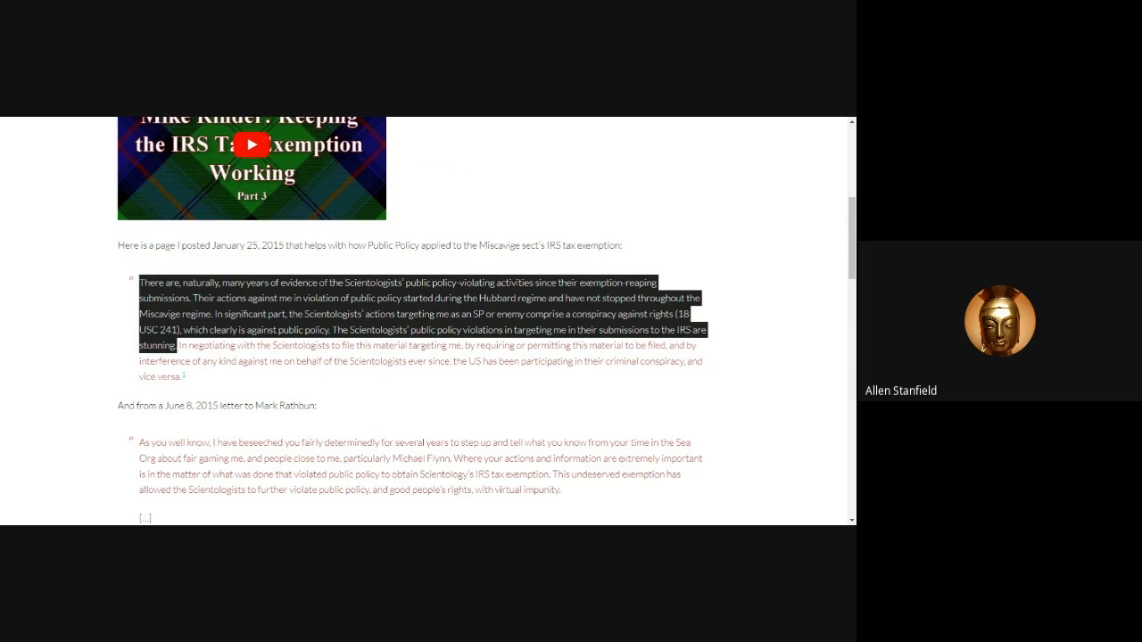
pyautogui.scroll(-3)
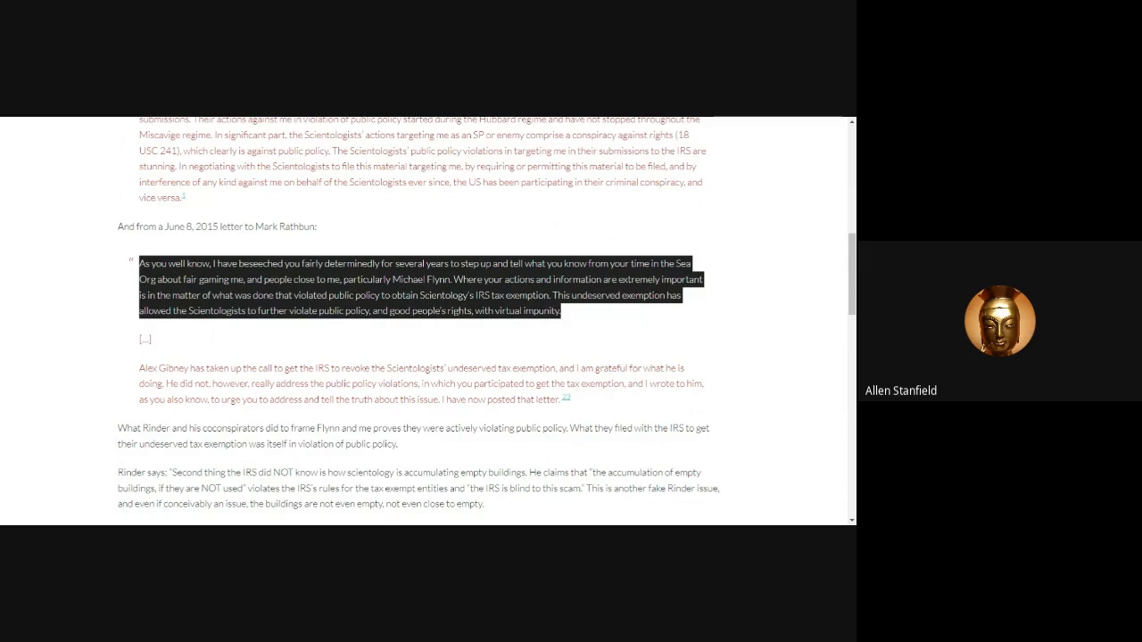